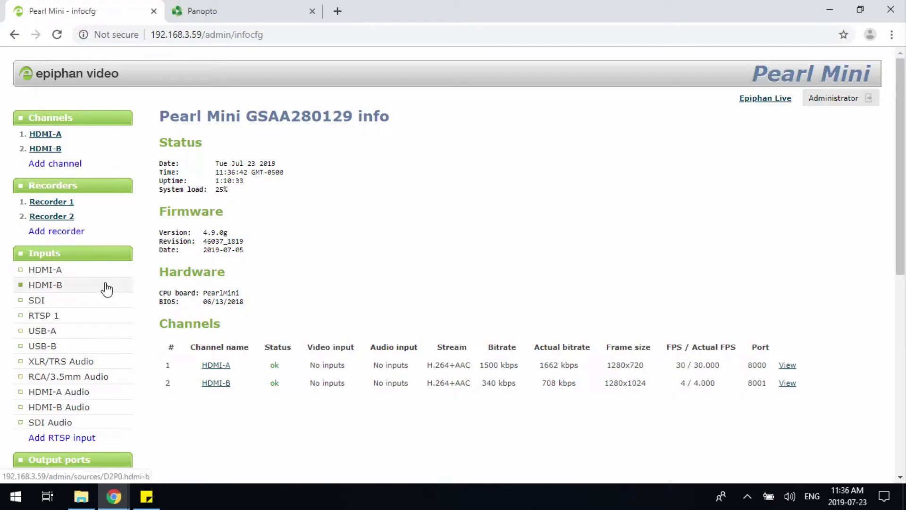
# Show the Events page listing completed Math 200 recordings and no scheduled events.
pyautogui.scroll(-3)
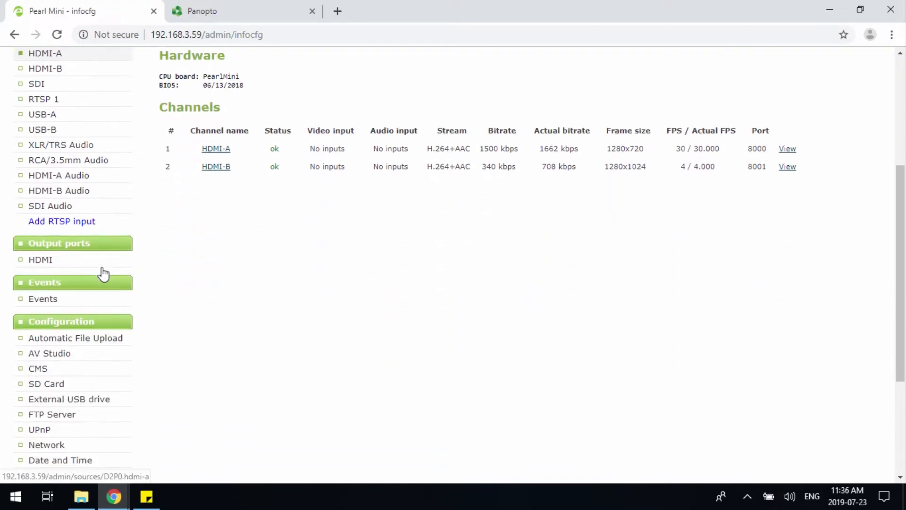
pyautogui.click(43, 298)
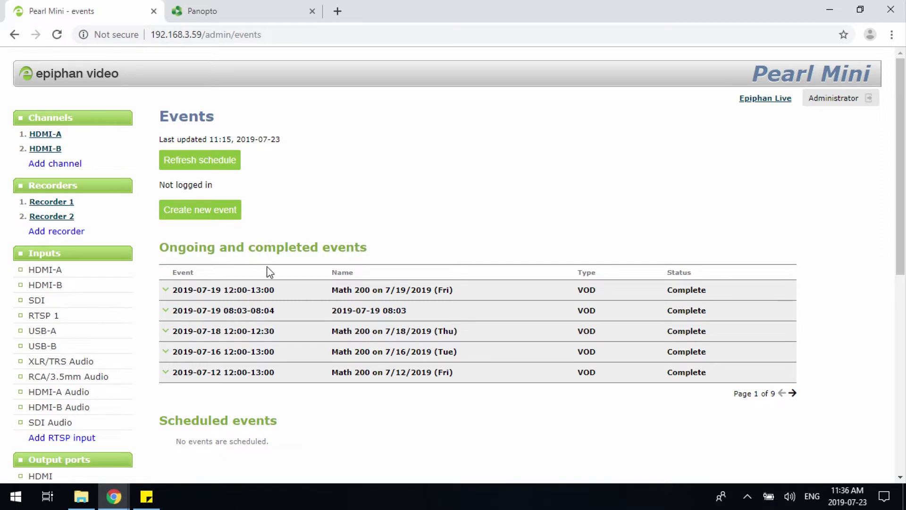
pyautogui.moveTo(284, 274)
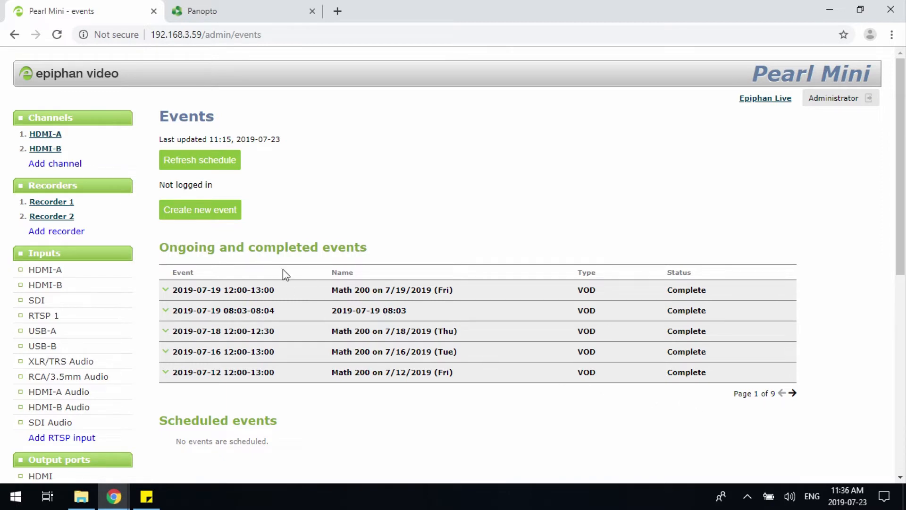
pyautogui.click(165, 311)
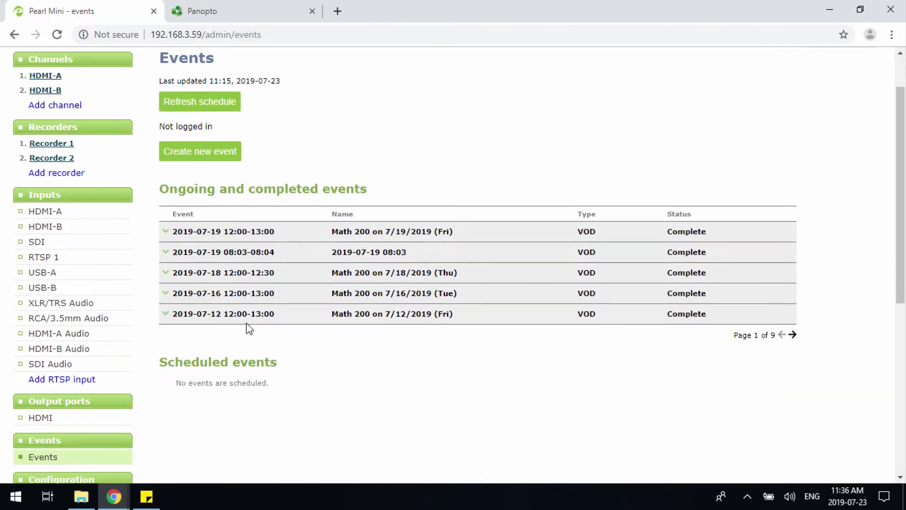
pyautogui.scroll(-3)
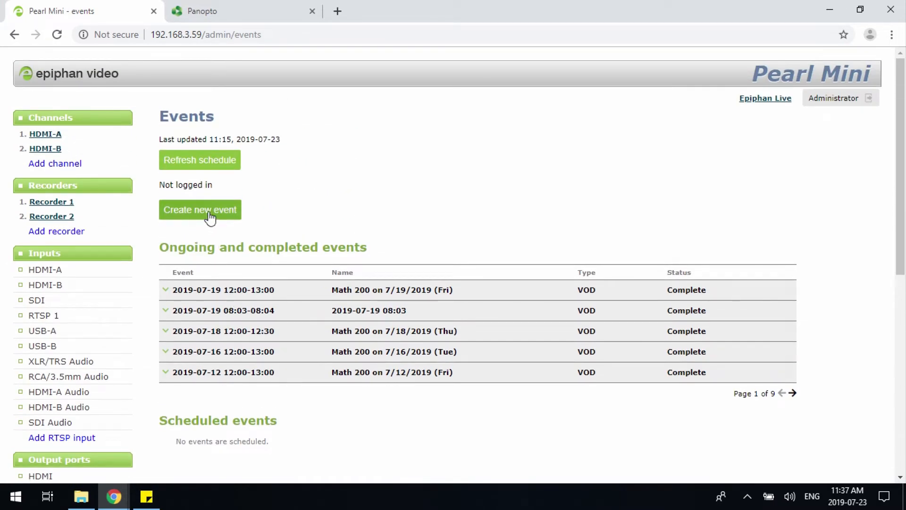
# Start a new ad-hoc event and log in as event owner 'epiphanu' with its password.
pyautogui.click(200, 210)
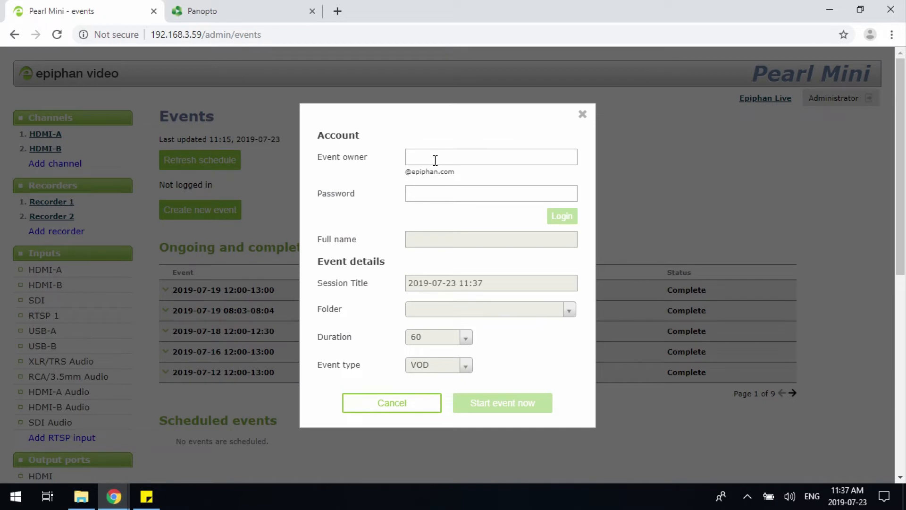
pyautogui.write('epip')
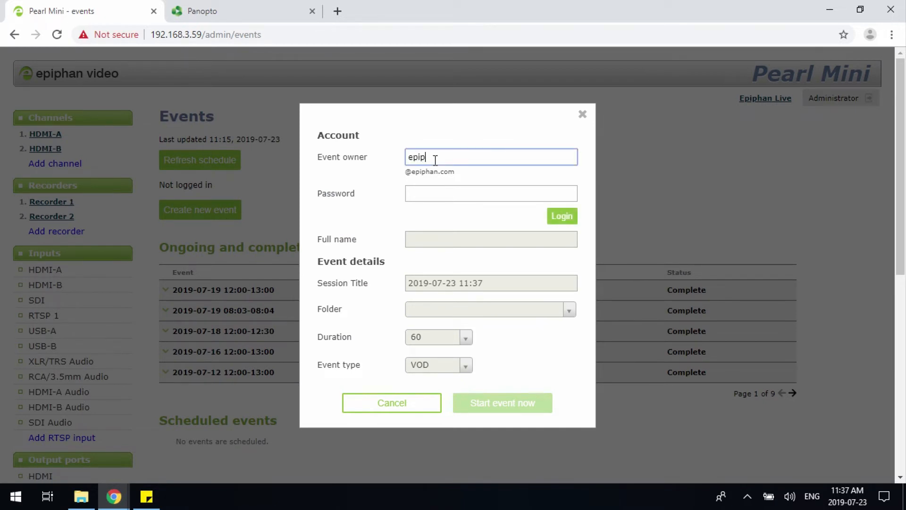
pyautogui.write('hanu')
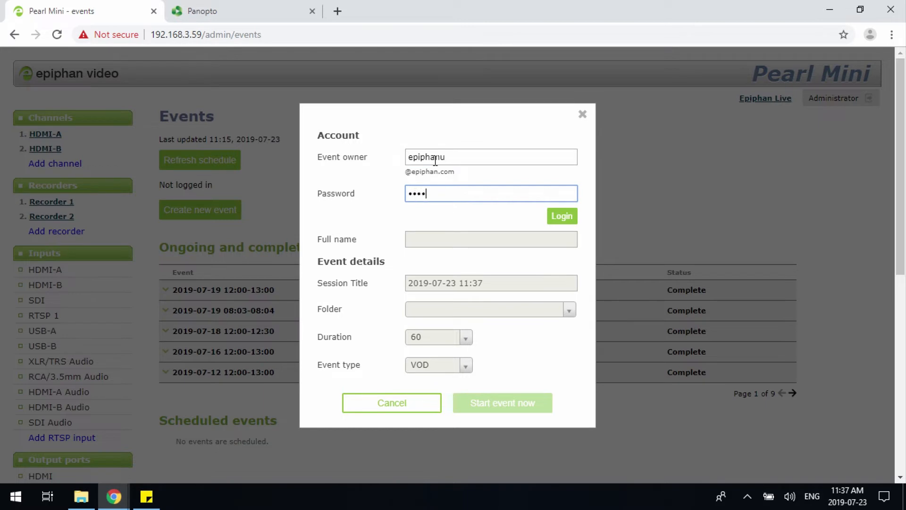
pyautogui.write('••••')
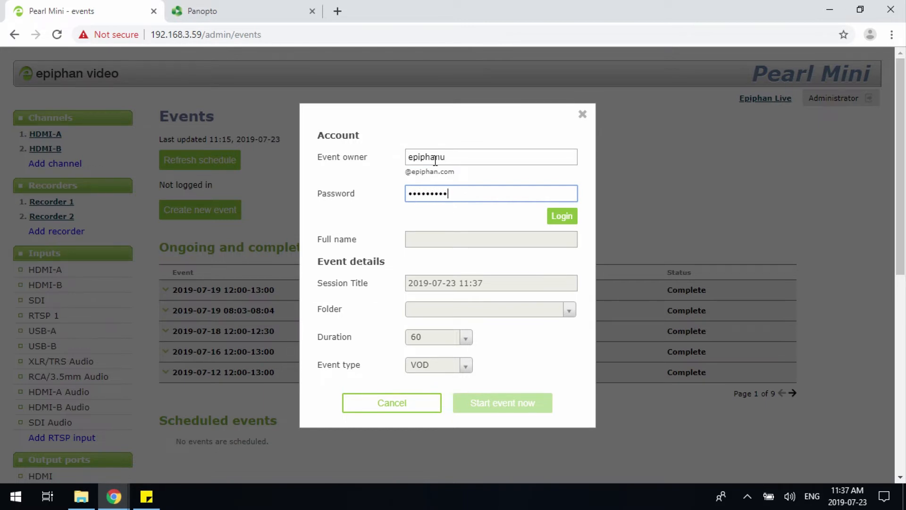
pyautogui.click(561, 215)
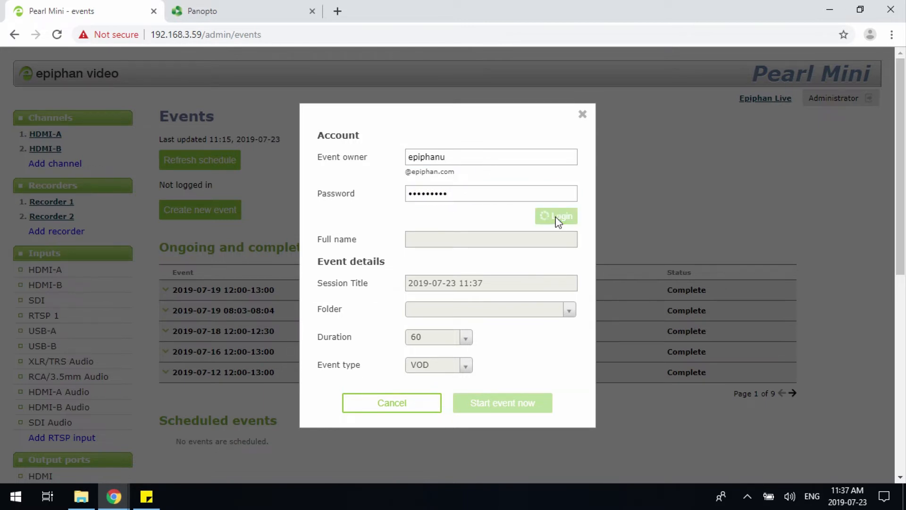
pyautogui.click(557, 215)
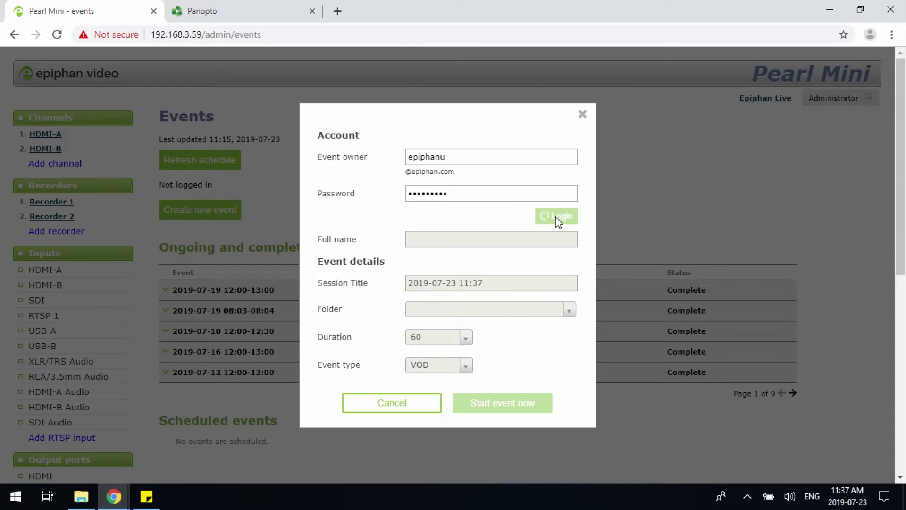
pyautogui.moveTo(475, 209)
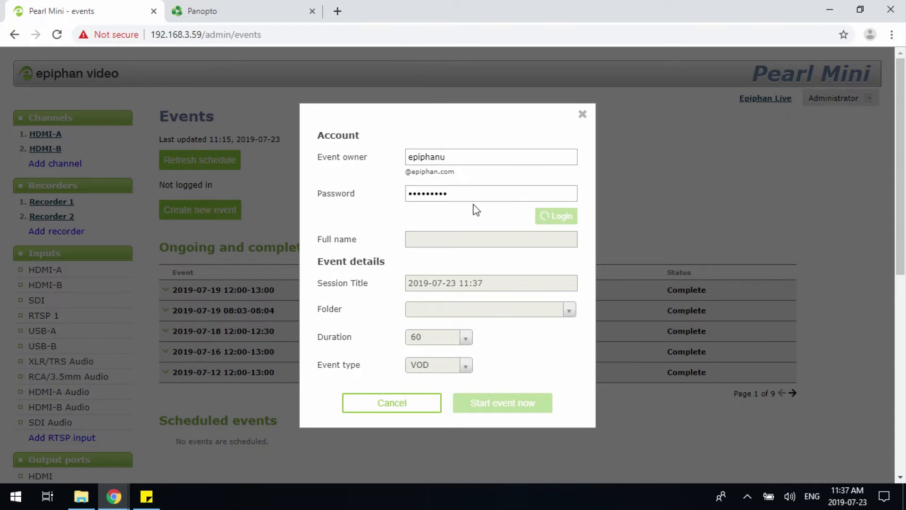
# Make the event a 30-minute VOD in My Folder and start it now.
pyautogui.click(555, 215)
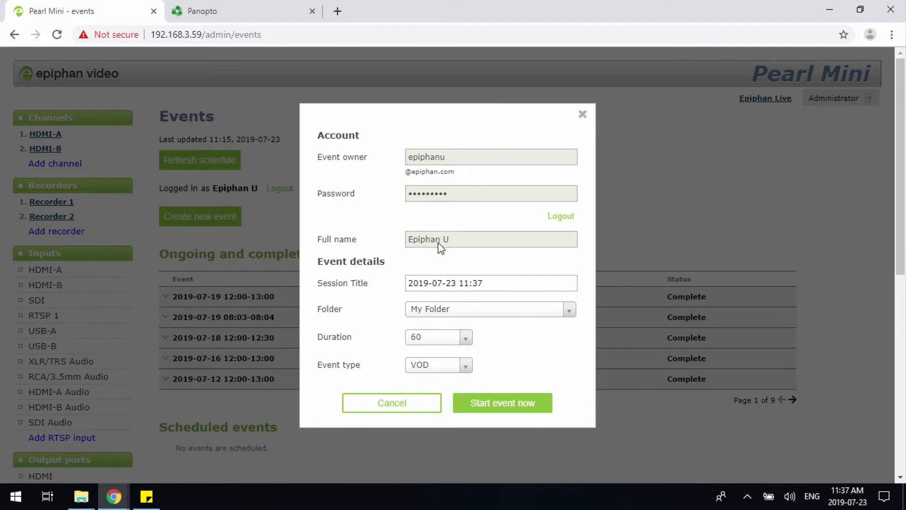
pyautogui.moveTo(454, 300)
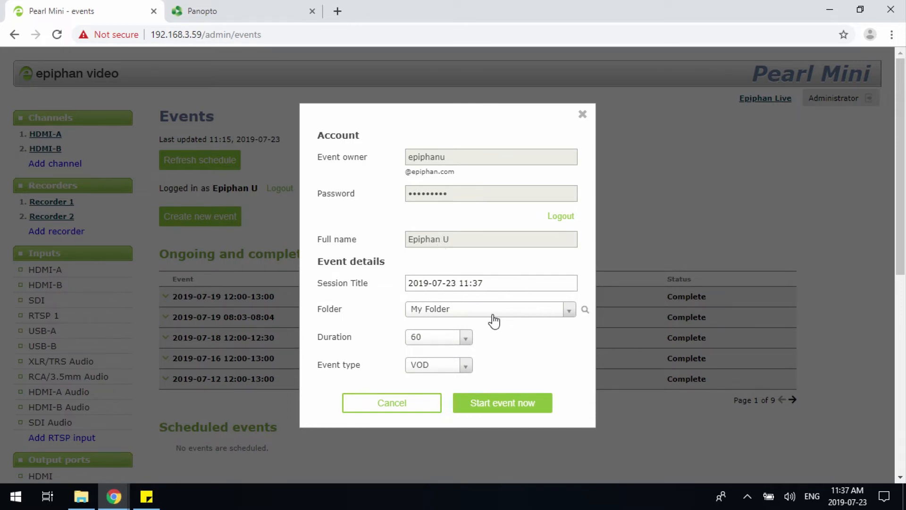
pyautogui.click(569, 309)
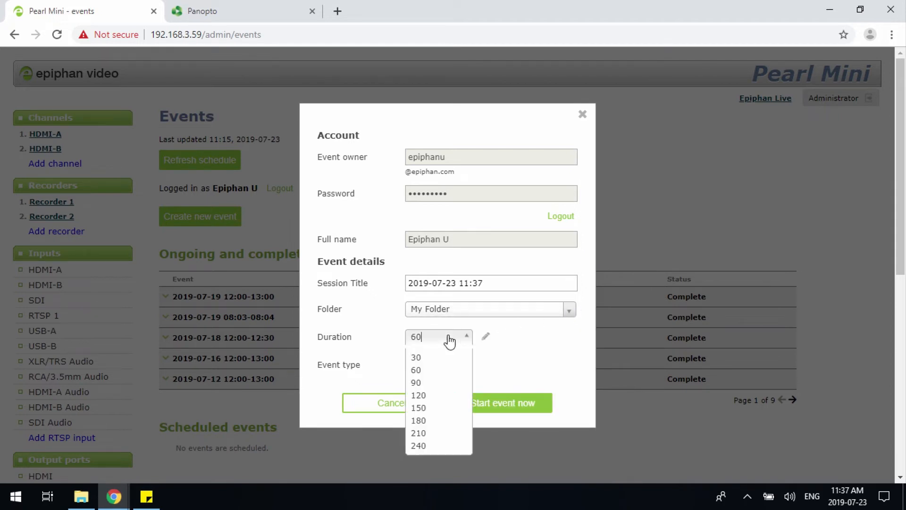
pyautogui.click(415, 357)
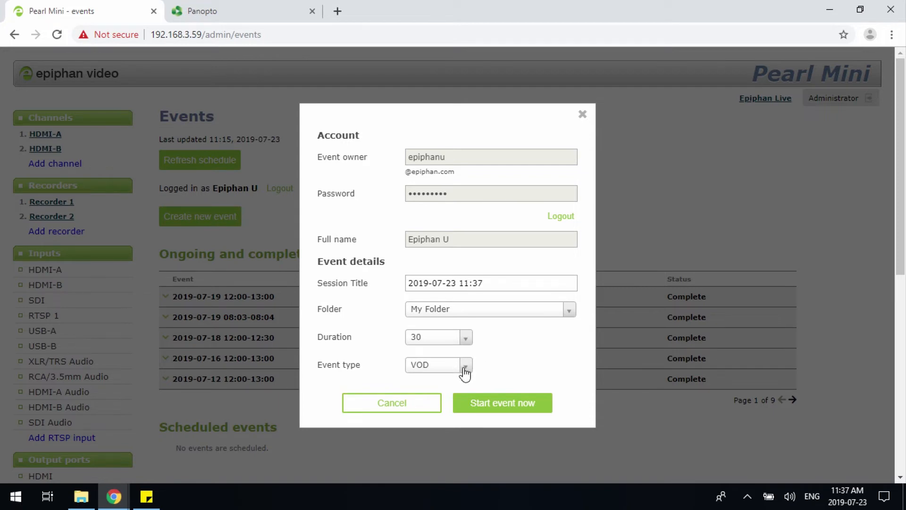
pyautogui.click(466, 364)
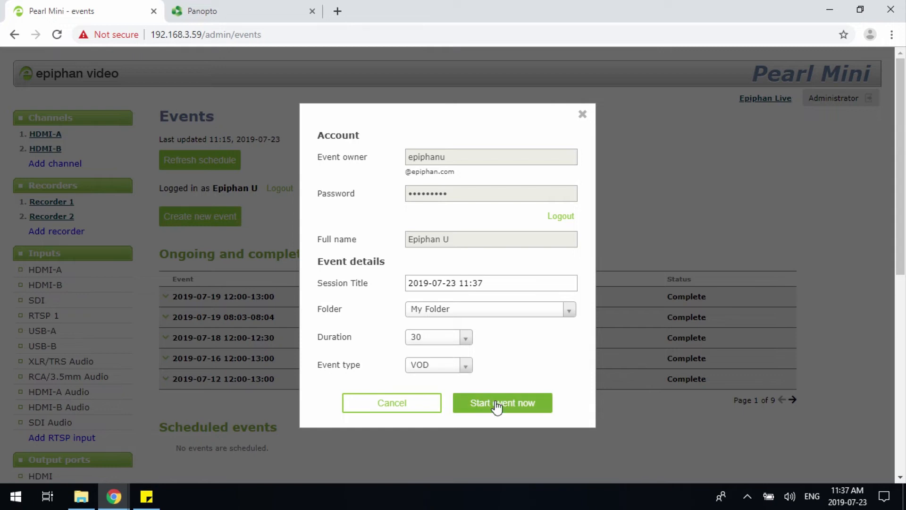
pyautogui.click(501, 403)
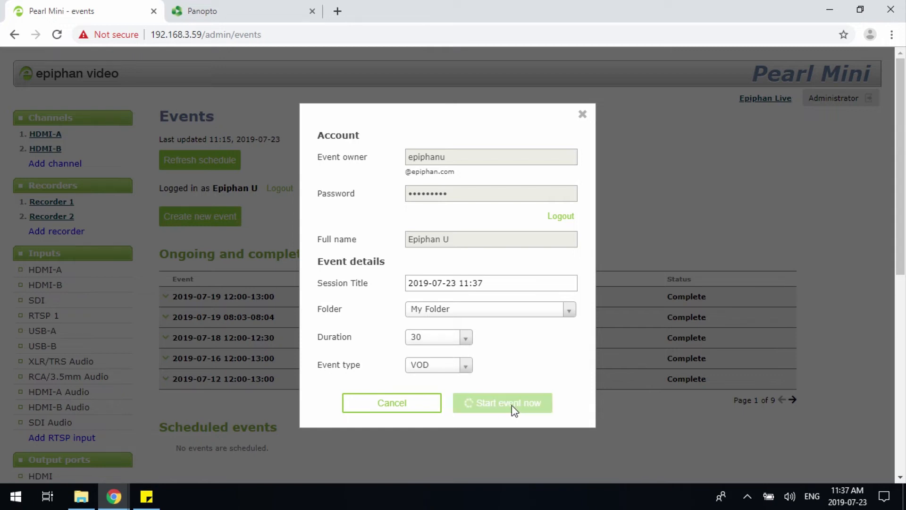
# Confirm the new event shows Recording with a countdown and Stop button.
pyautogui.click(501, 403)
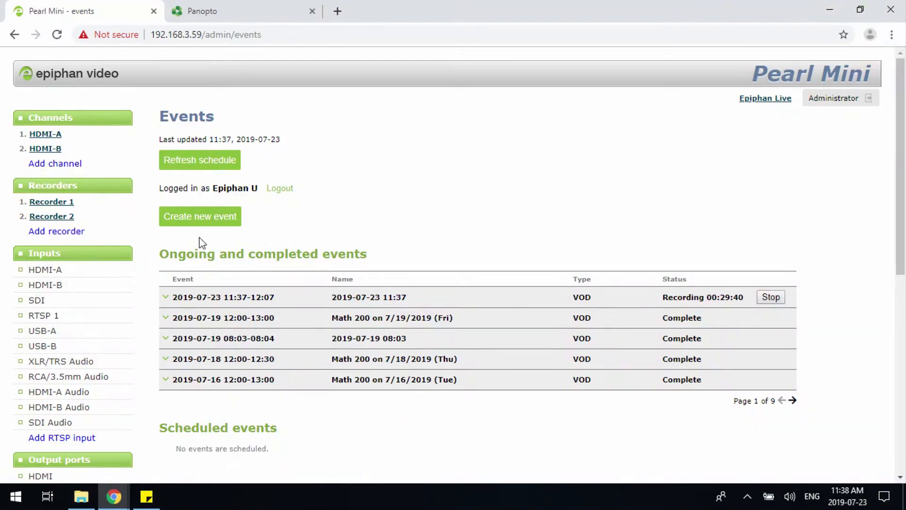
pyautogui.moveTo(646, 302)
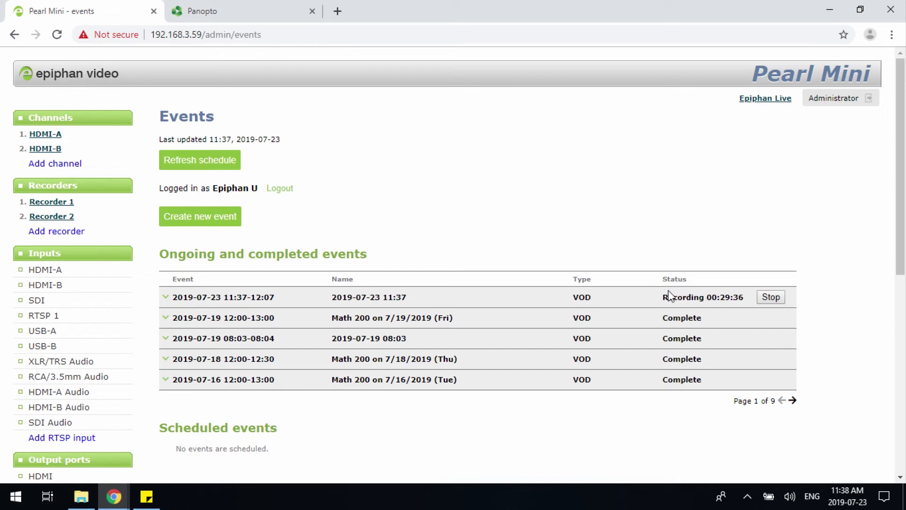
pyautogui.moveTo(628, 309)
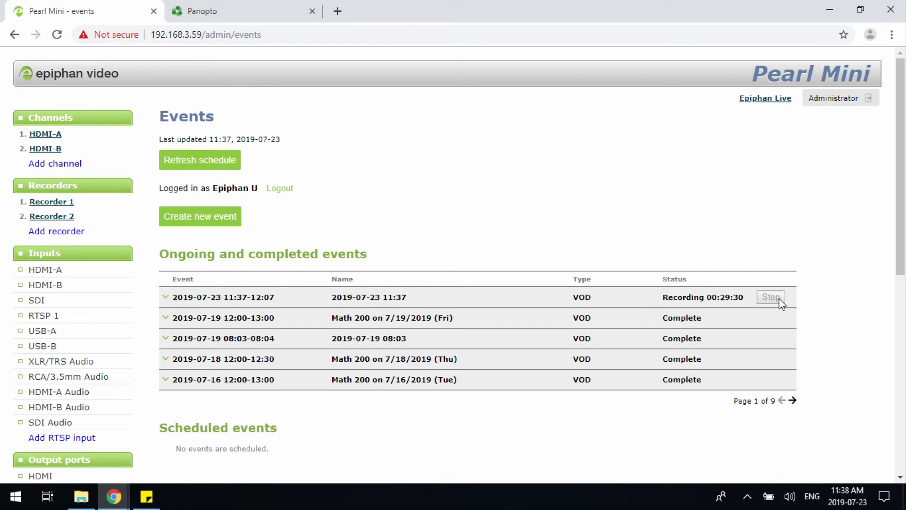
# Stop the recording early so the event status changes to Uploading 0%.
pyautogui.click(770, 297)
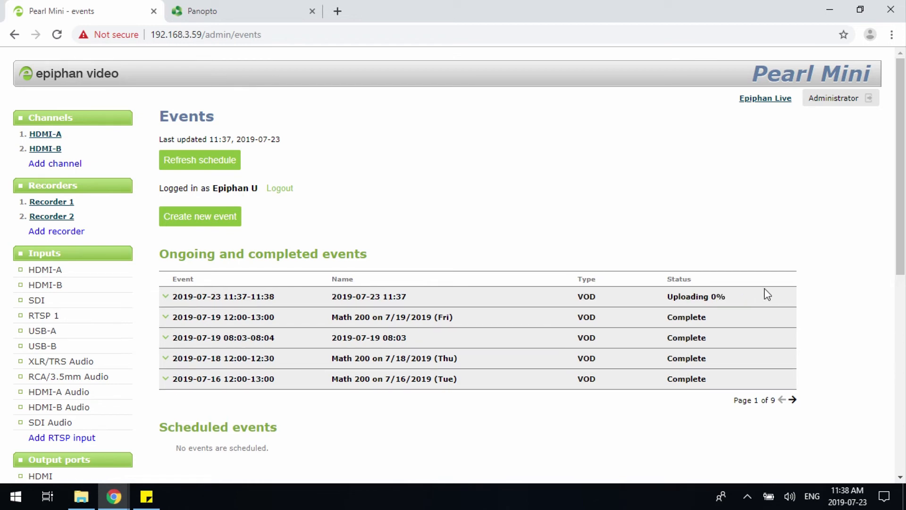
pyautogui.moveTo(754, 295)
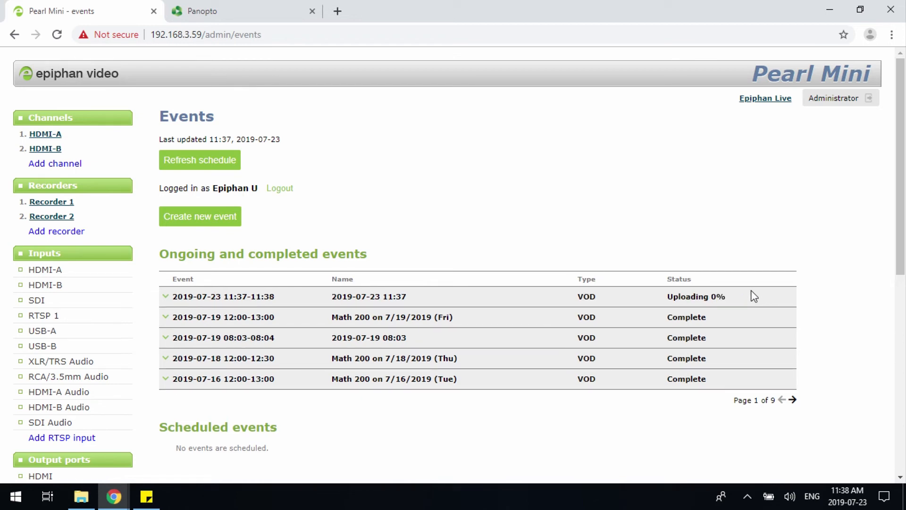
pyautogui.moveTo(612, 271)
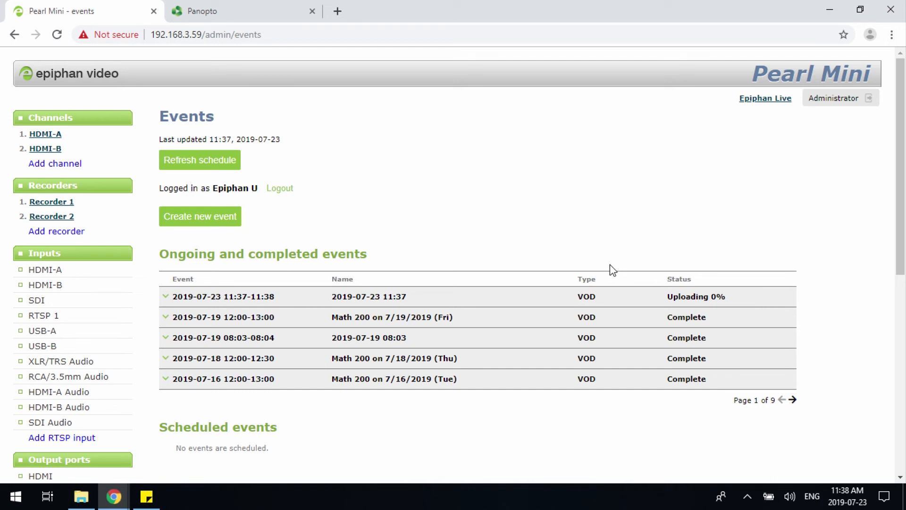
pyautogui.moveTo(667, 300)
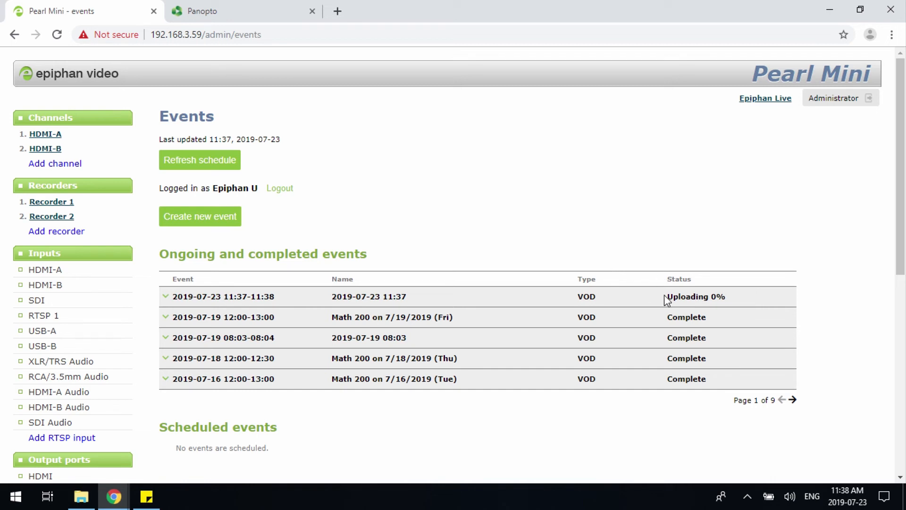
pyautogui.moveTo(757, 306)
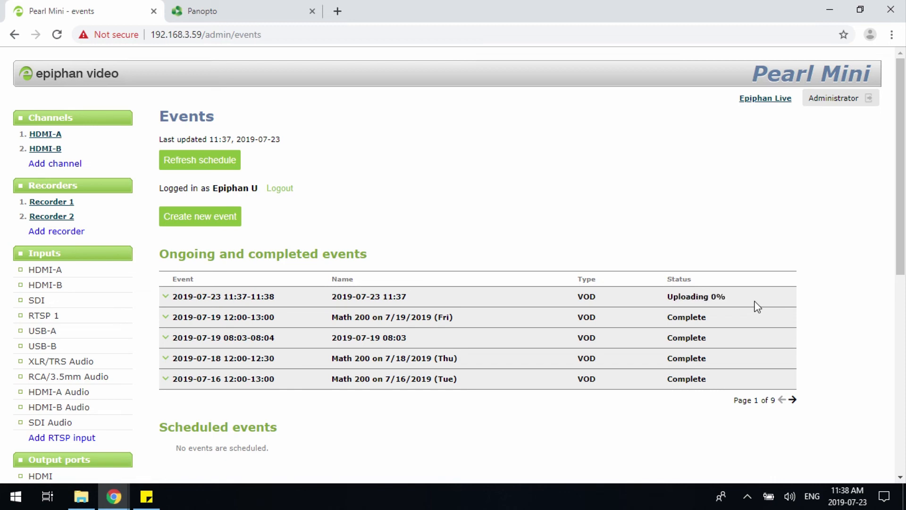